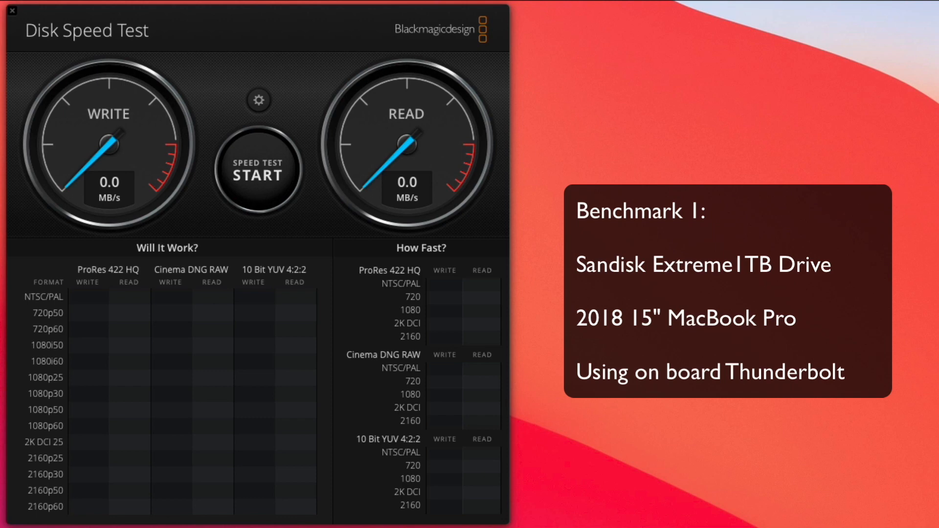
Step: Run the benchmark to completion, filling the Will It Work? and How Fast? tables with write and read speeds
left_click(258, 173)
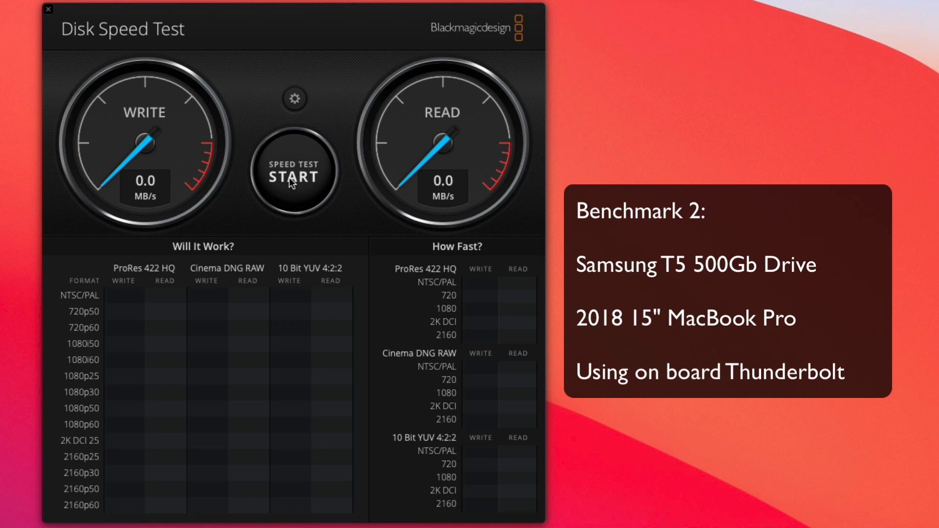
left_click(293, 176)
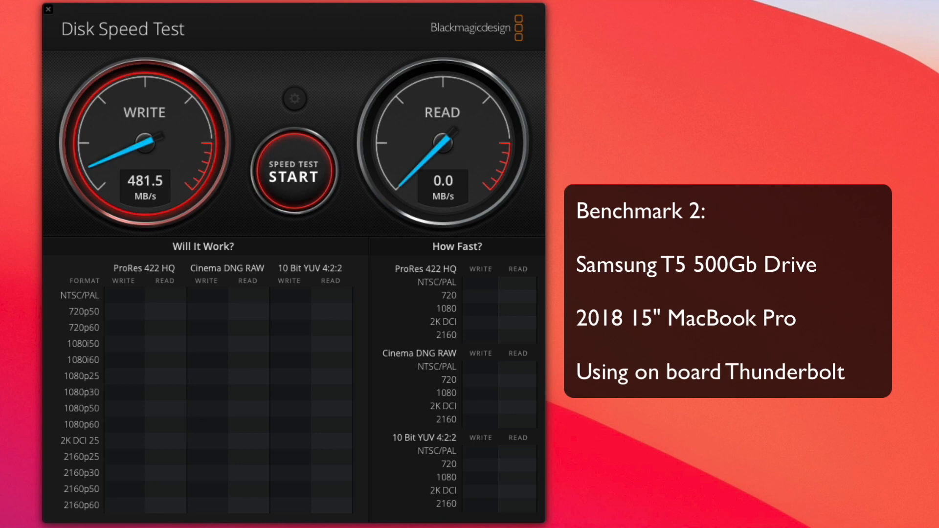
left_click(294, 173)
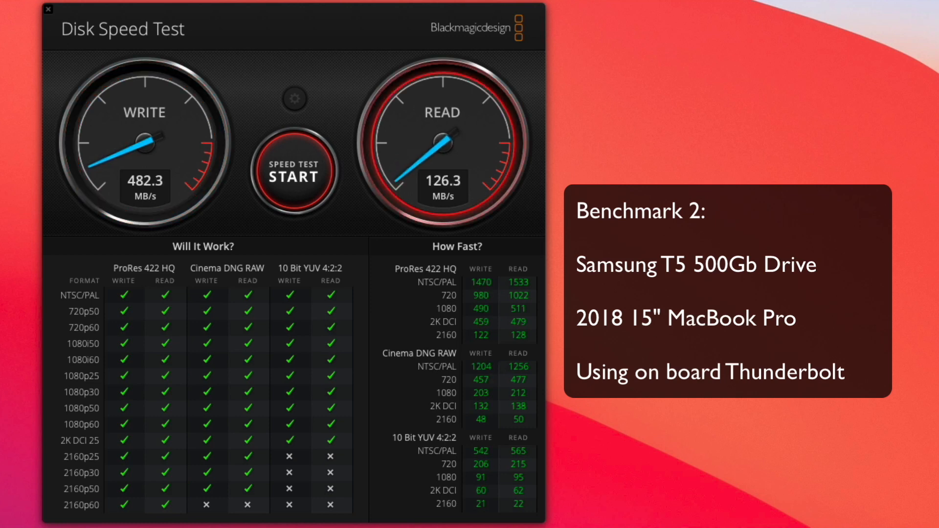
left_click(293, 173)
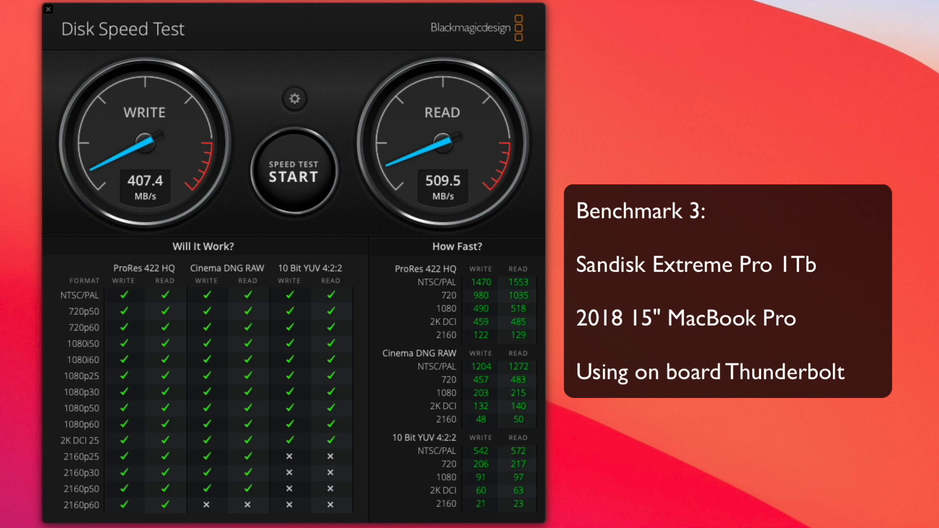
Step: Stop and restart the test so both gauges return to 0.0 MB/s with empty tables
left_click(294, 175)
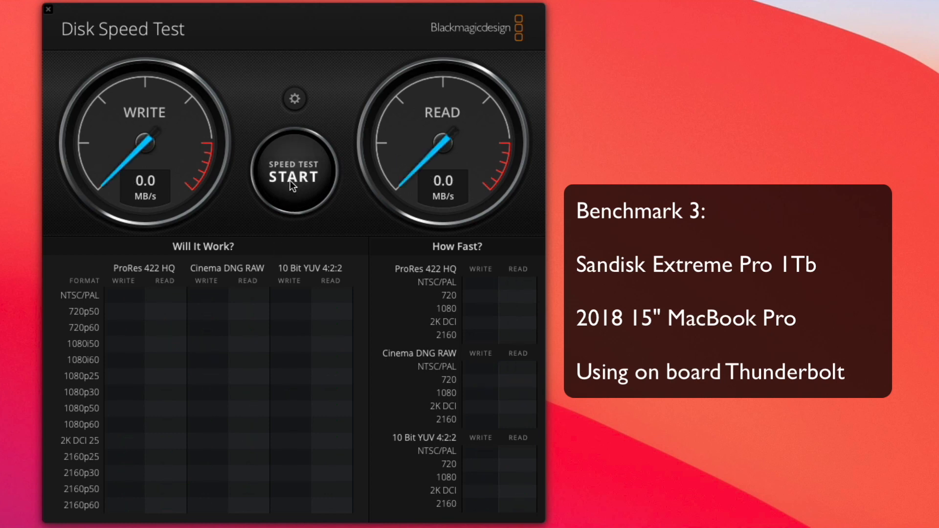
left_click(294, 173)
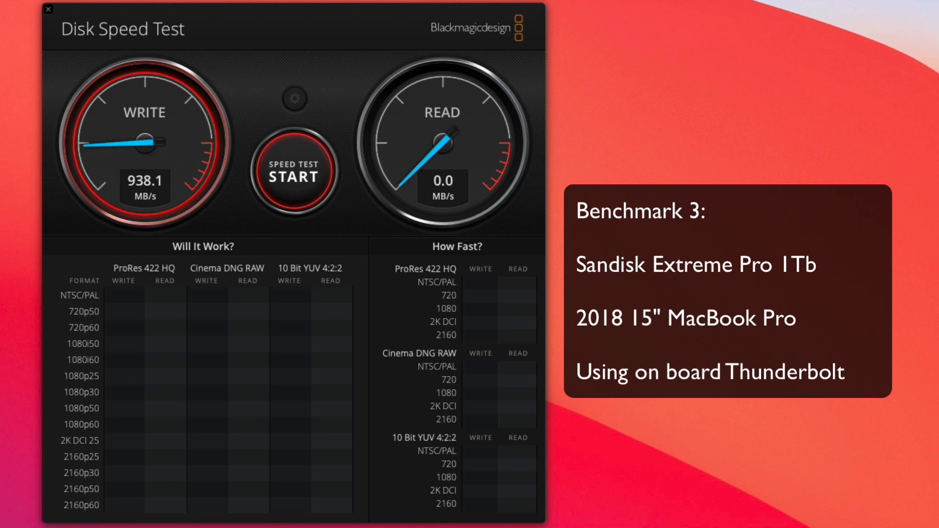
left_click(293, 174)
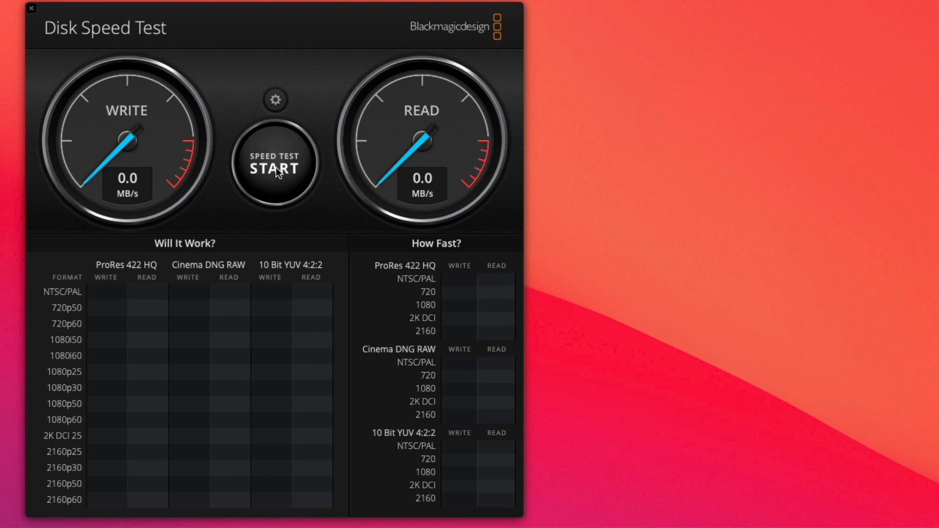
left_click(275, 163)
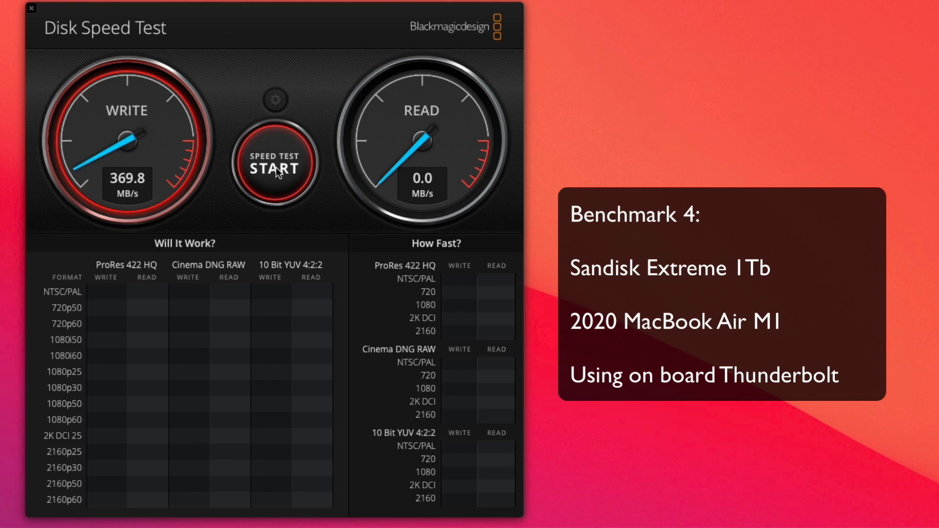
left_click(274, 162)
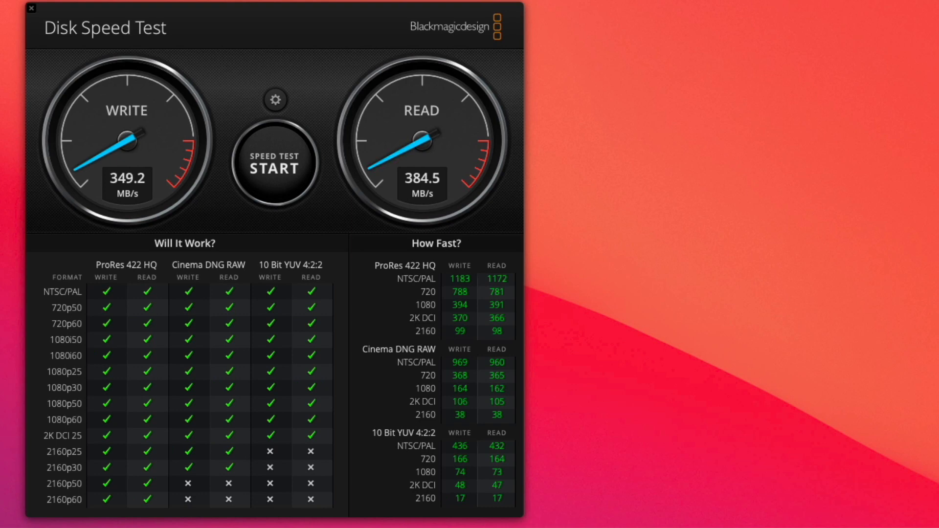
left_click(275, 166)
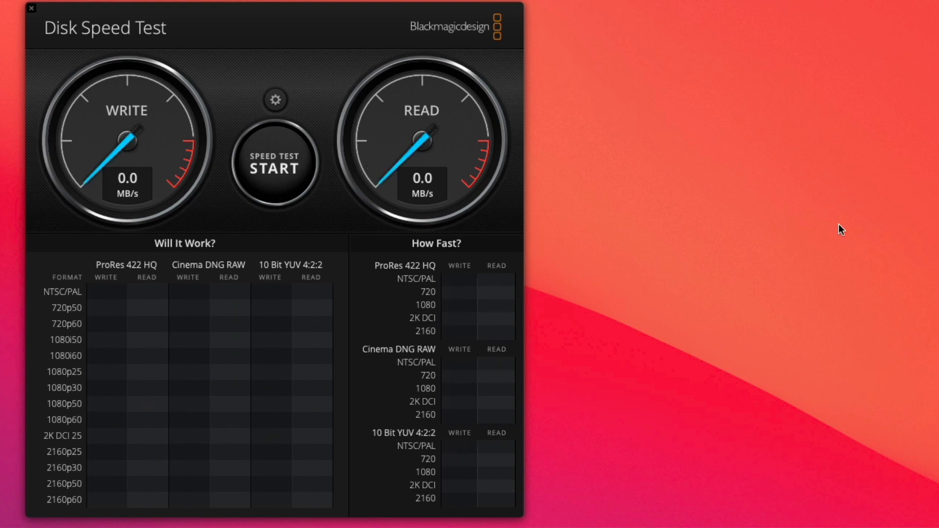
Step: Benchmark the Sandisk Extreme Pro 1TB, recording about 285 MB/s write as the read pass begins
left_click(275, 166)
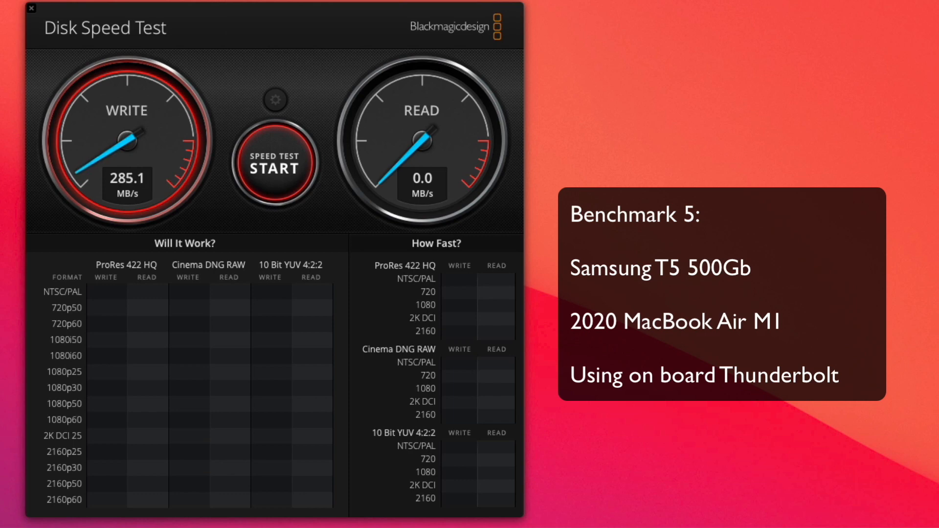
left_click(275, 163)
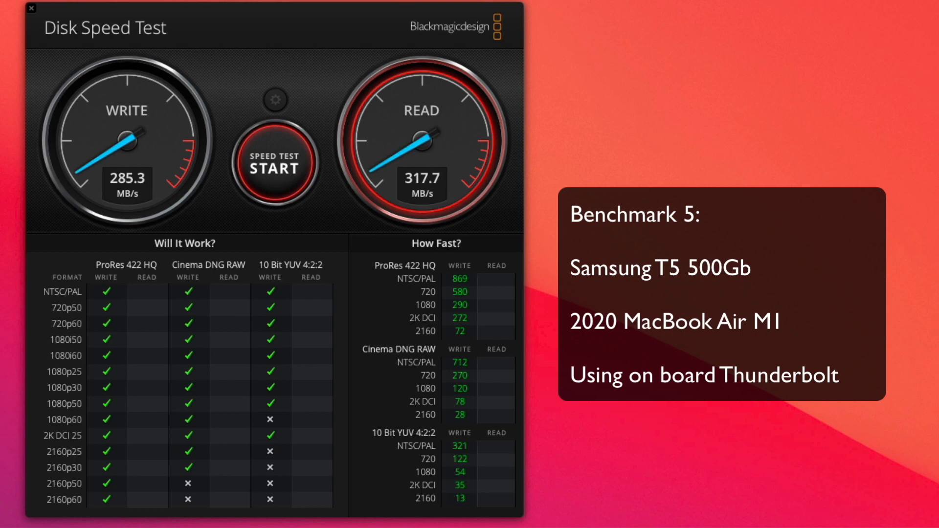
left_click(274, 163)
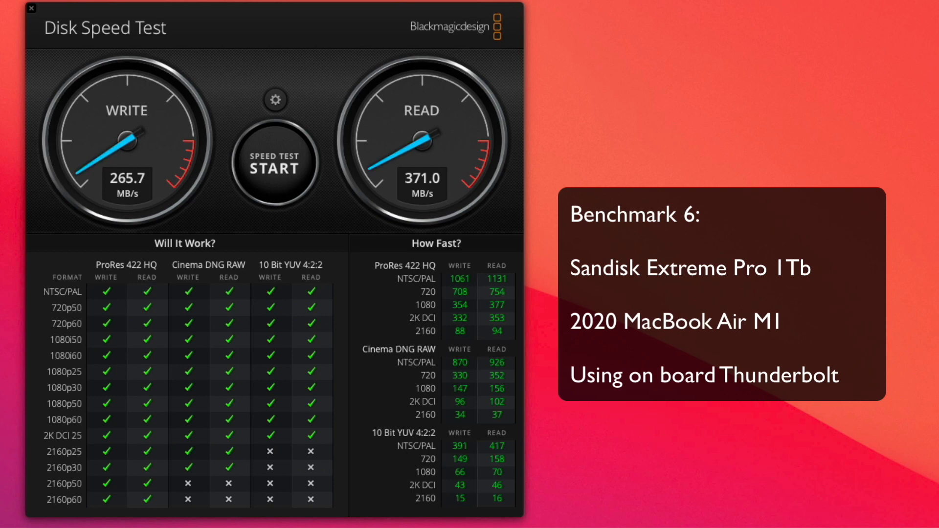
Step: Benchmark the SanDisk Extreme Pro 1TB on the M1 Air, write speed climbing to about 838 MB/s
left_click(274, 164)
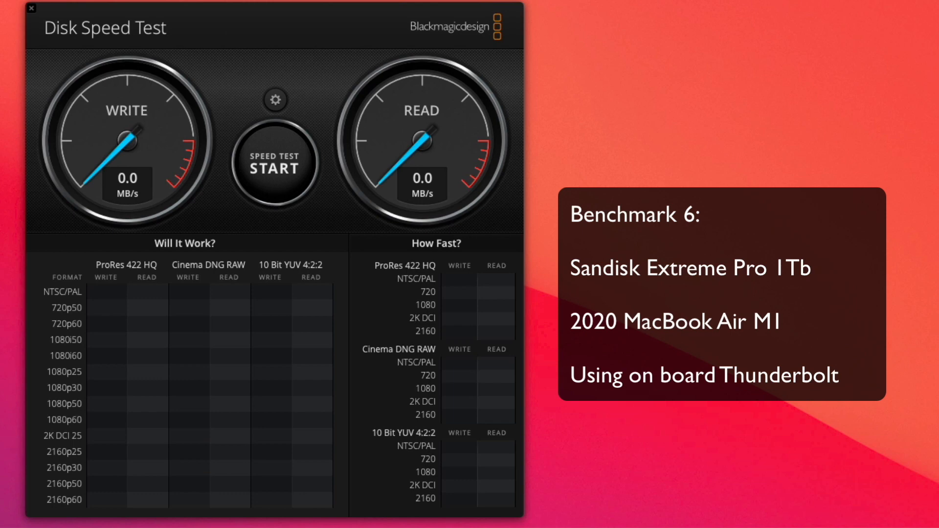
mouse_move(773, 122)
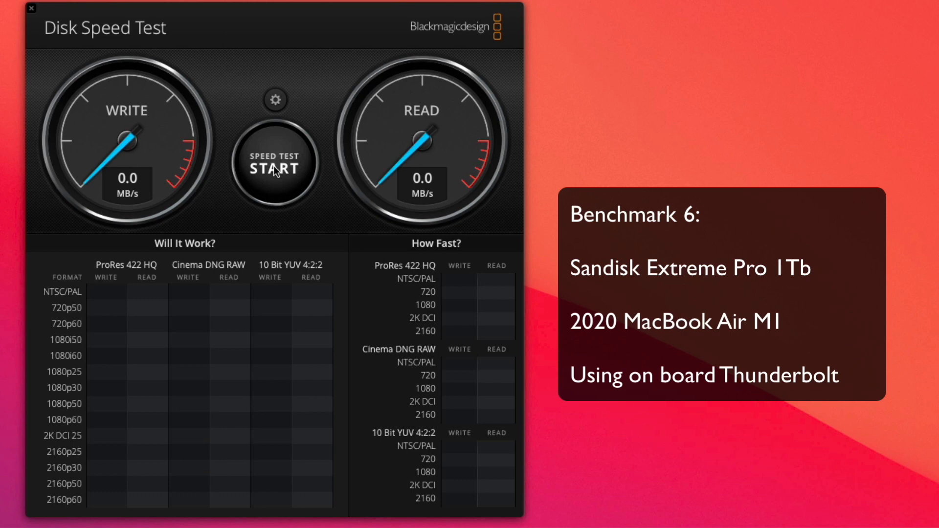
left_click(274, 165)
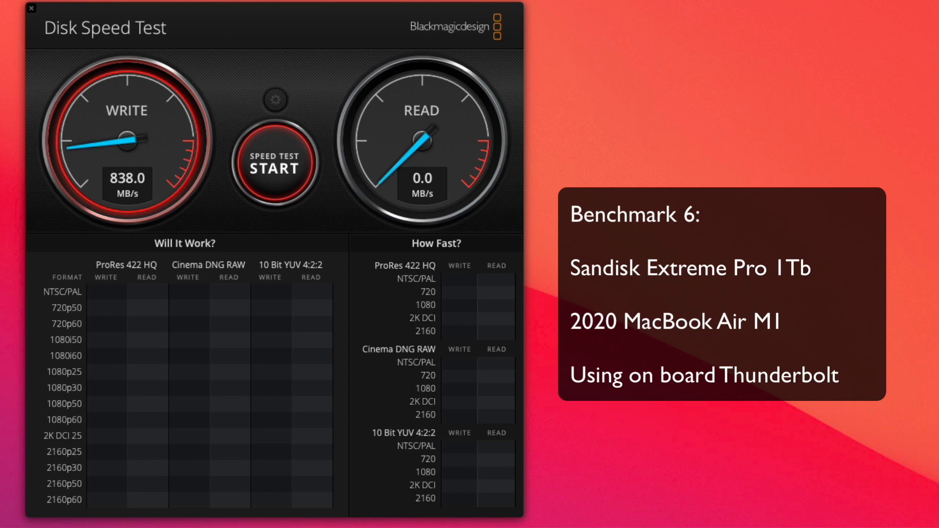
left_click(275, 164)
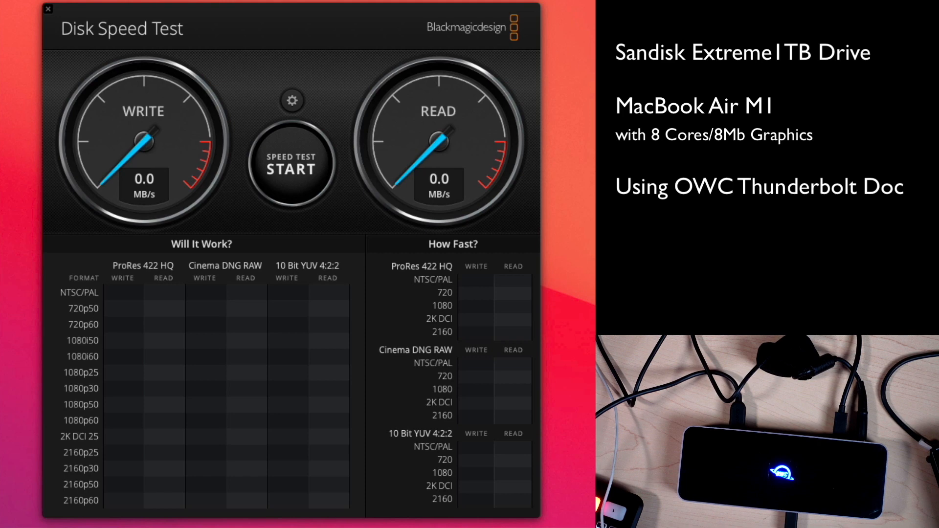
Step: Start a new speed test on the SanDisk Extreme 1TB attached through the OWC Thunderbolt dock
left_click(291, 166)
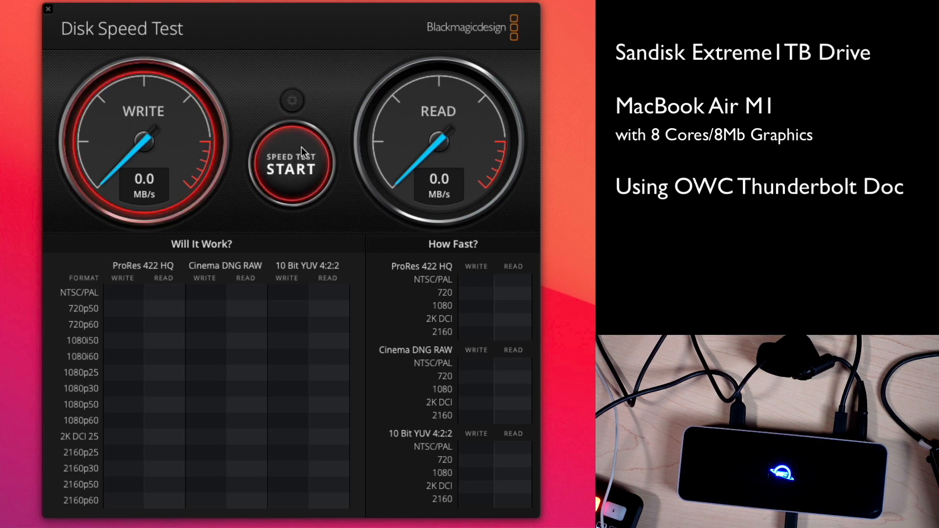
Step: Let the dock benchmark run until the tables fill with about 439 MB/s write and 458 MB/s read
left_click(292, 164)
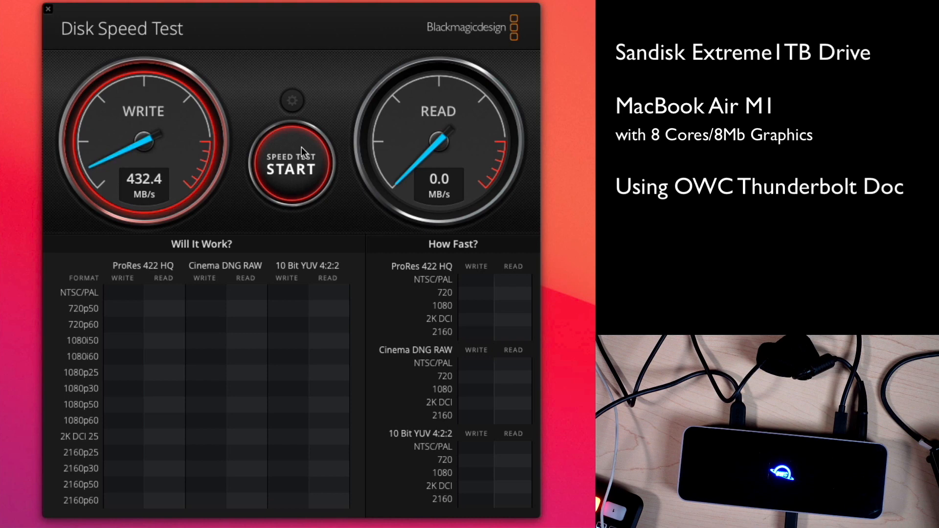
left_click(291, 165)
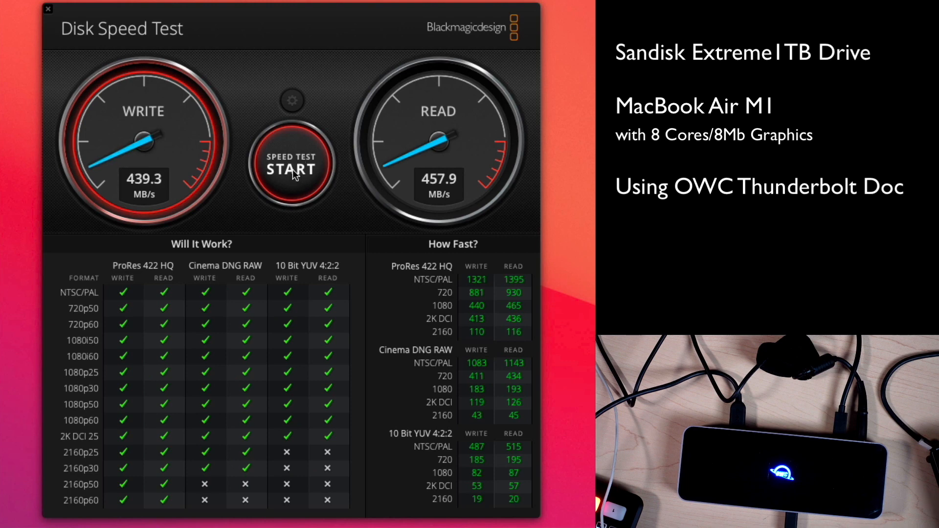
Step: Stop the looping benchmark, keeping the 439 MB/s write and 458 MB/s read results
left_click(292, 165)
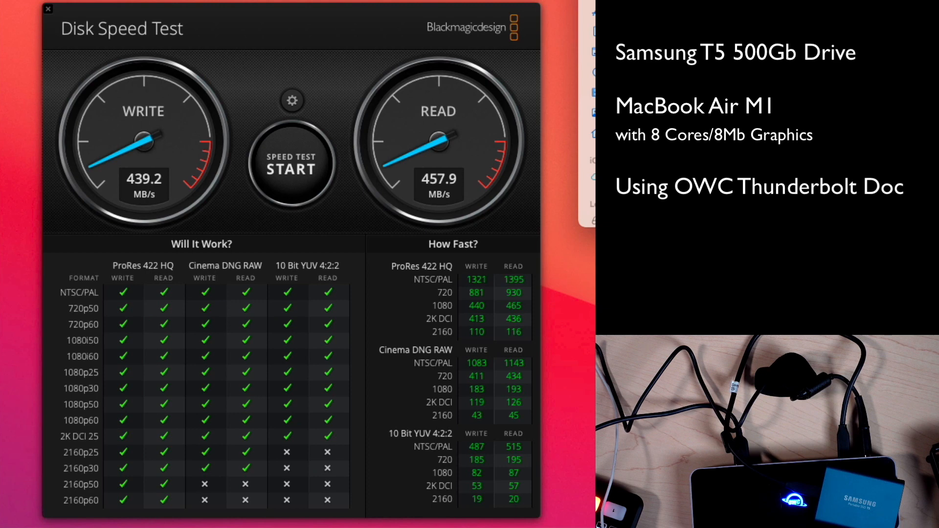
Step: Benchmark the Samsung T5 500GB via the dock at roughly 408 MB/s write and 410–441 MB/s read
left_click(292, 165)
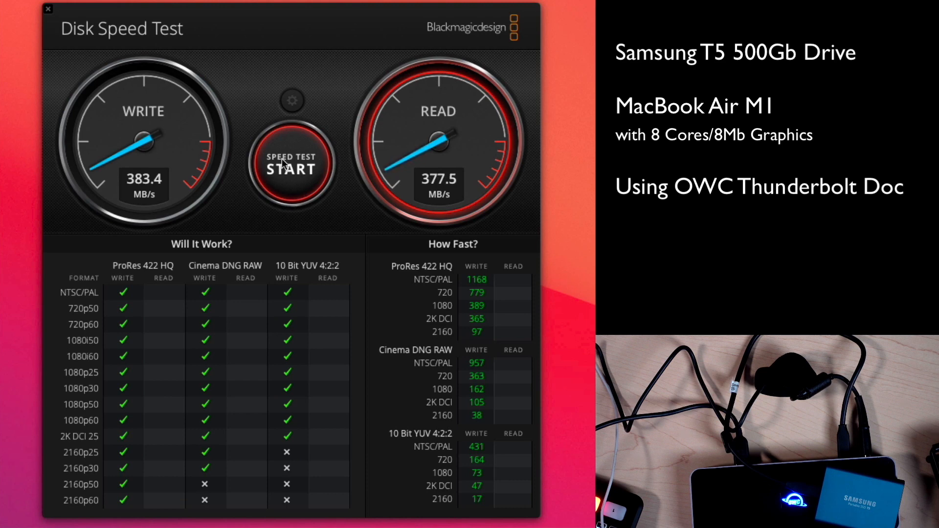
left_click(292, 163)
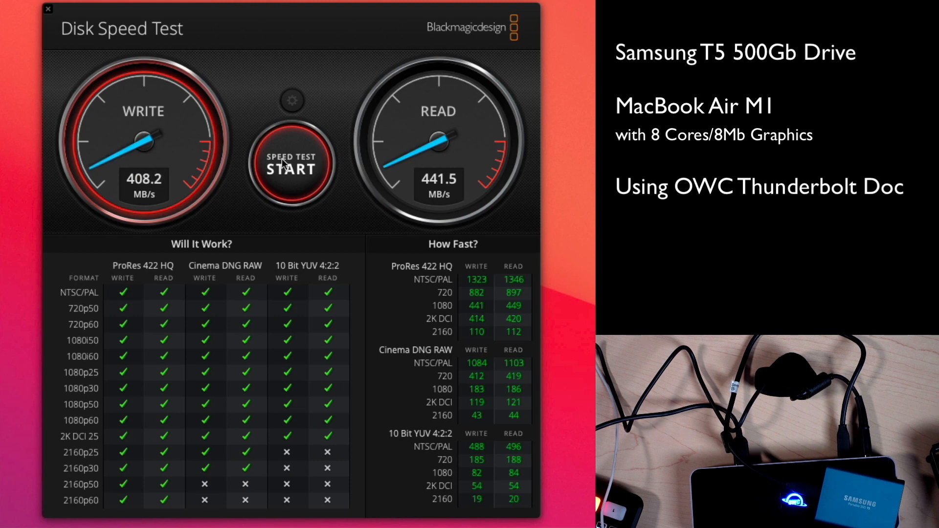
left_click(292, 163)
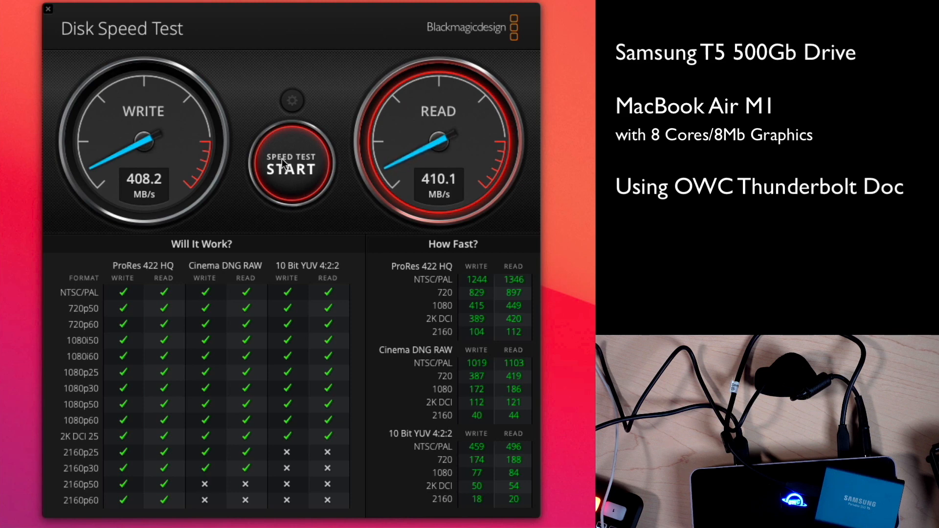
left_click(292, 165)
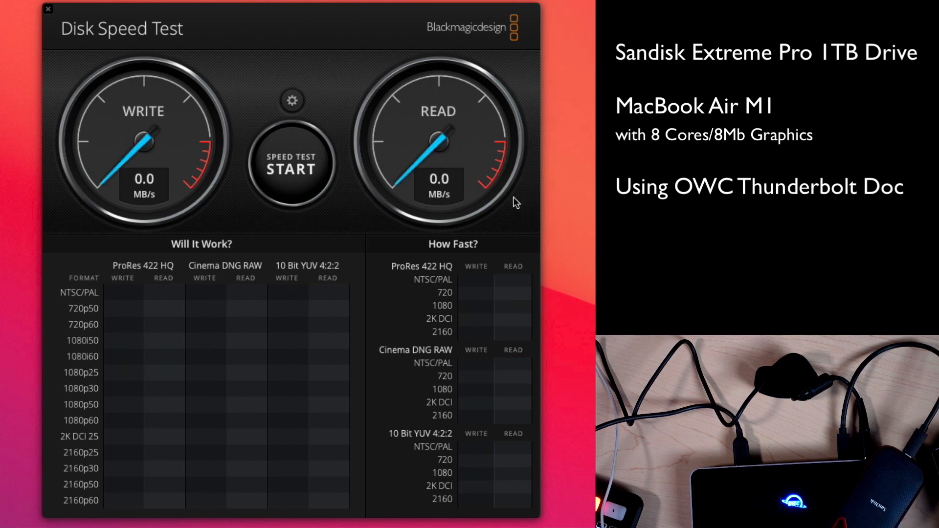
Step: Benchmark the SanDisk Extreme Pro 1TB over the dock, reaching about 723 MB/s write and 572 MB/s read
left_click(292, 166)
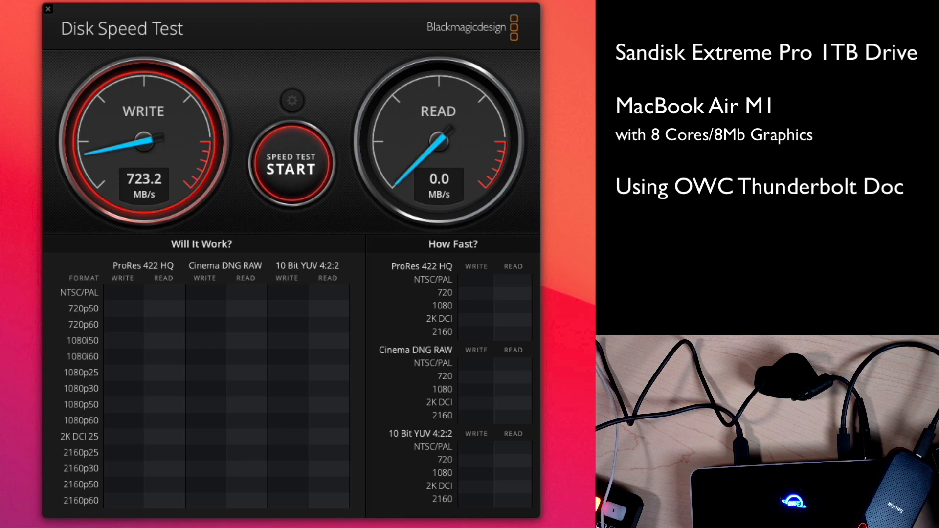
left_click(292, 166)
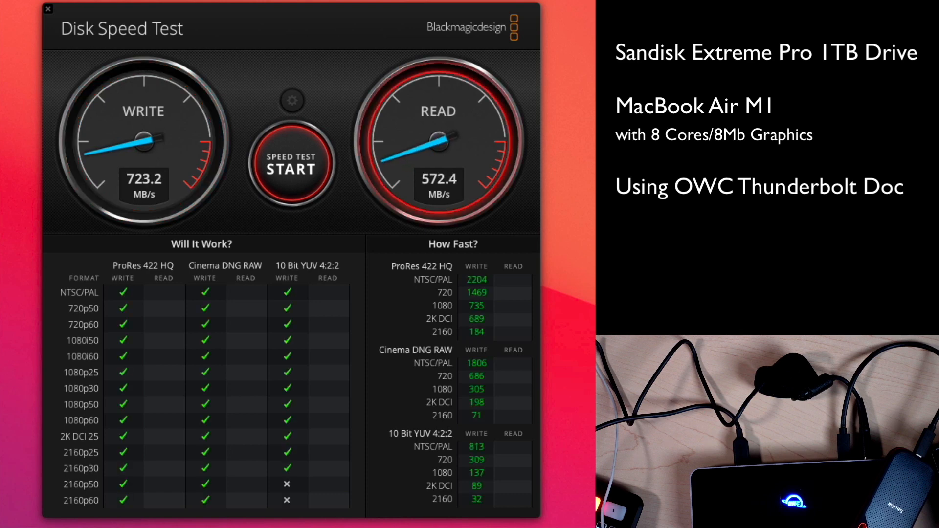